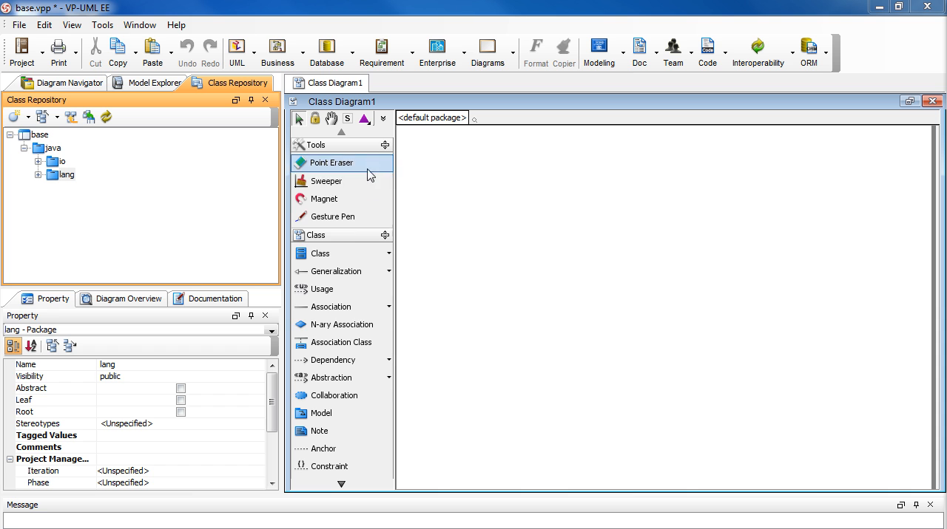
pyautogui.moveTo(370, 251)
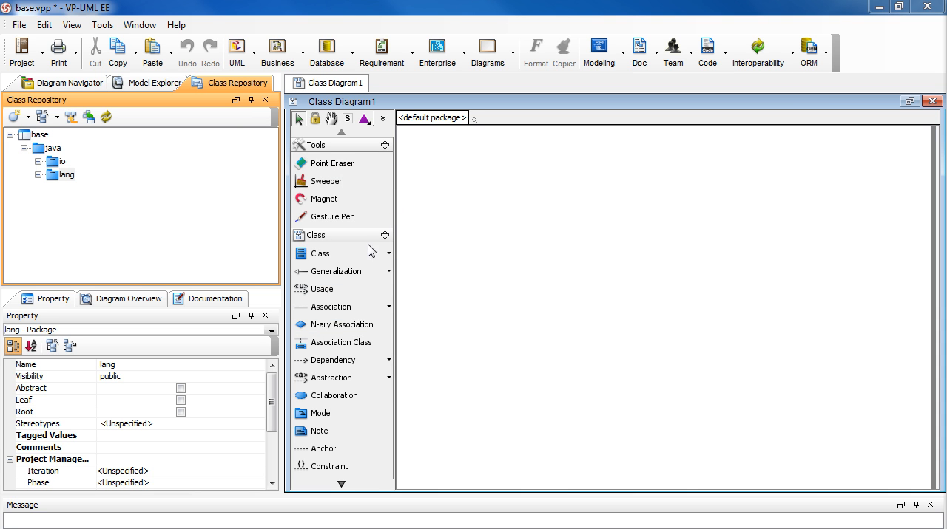
pyautogui.moveTo(429, 294)
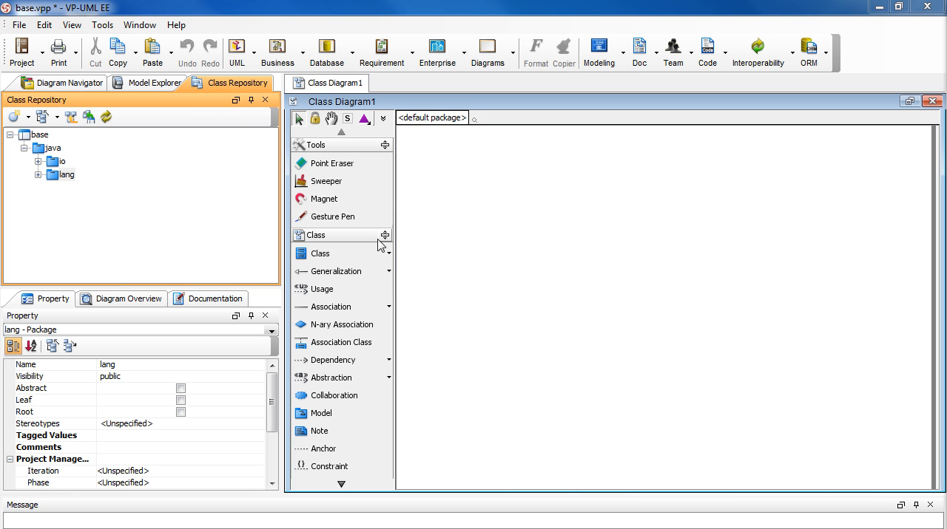
pyautogui.moveTo(466, 278)
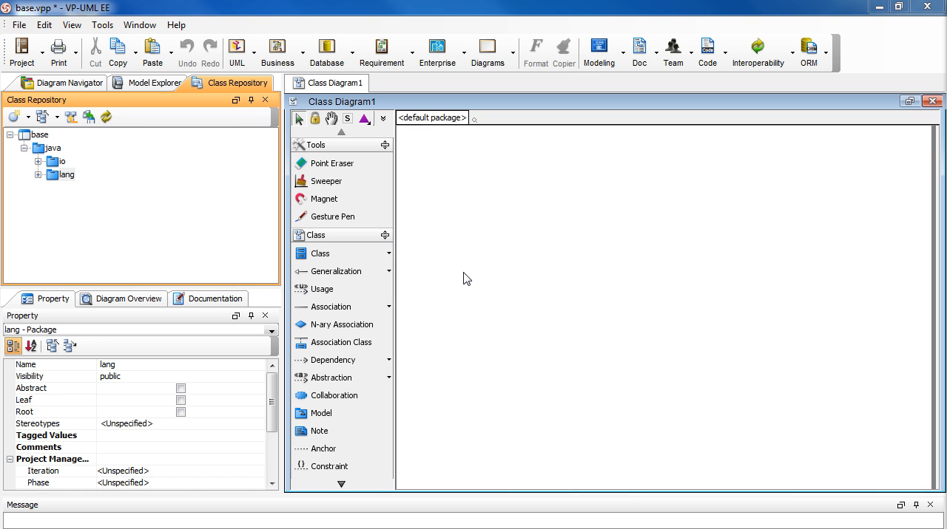
pyautogui.moveTo(444, 269)
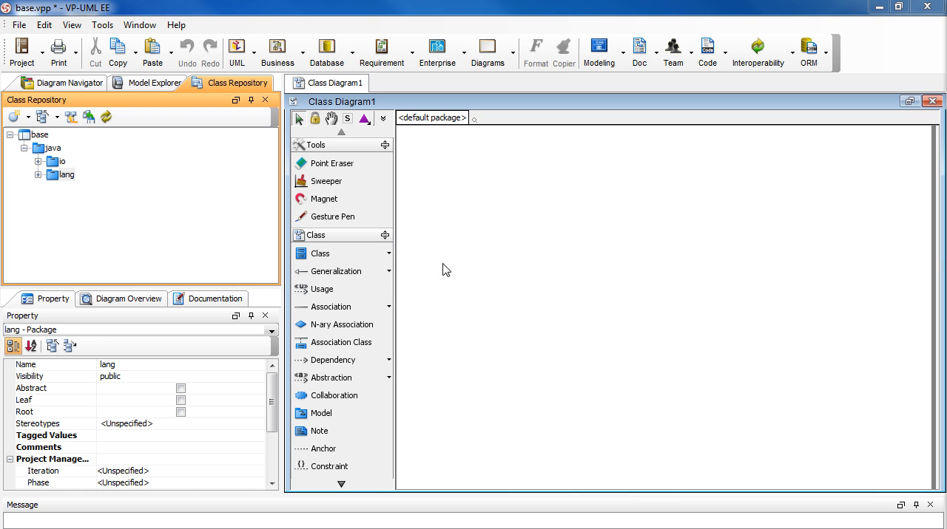
pyautogui.moveTo(90, 21)
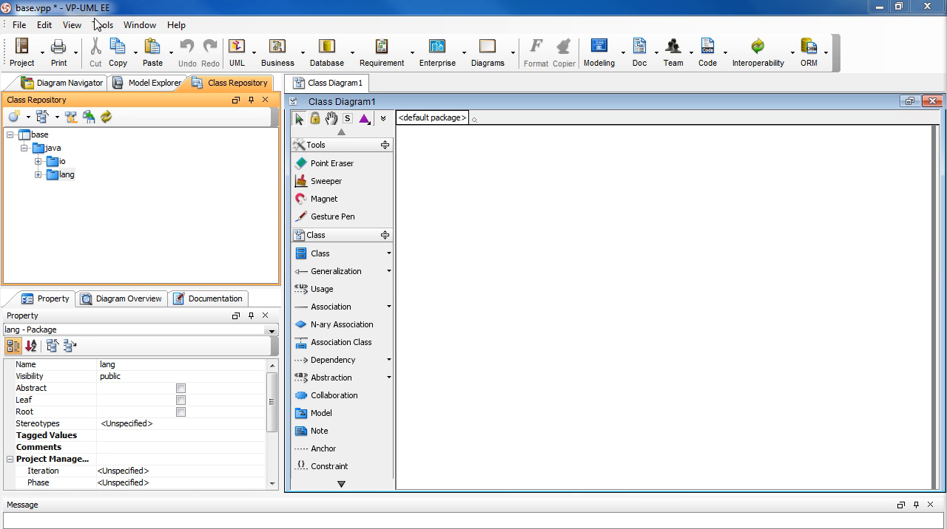
pyautogui.moveTo(210, 96)
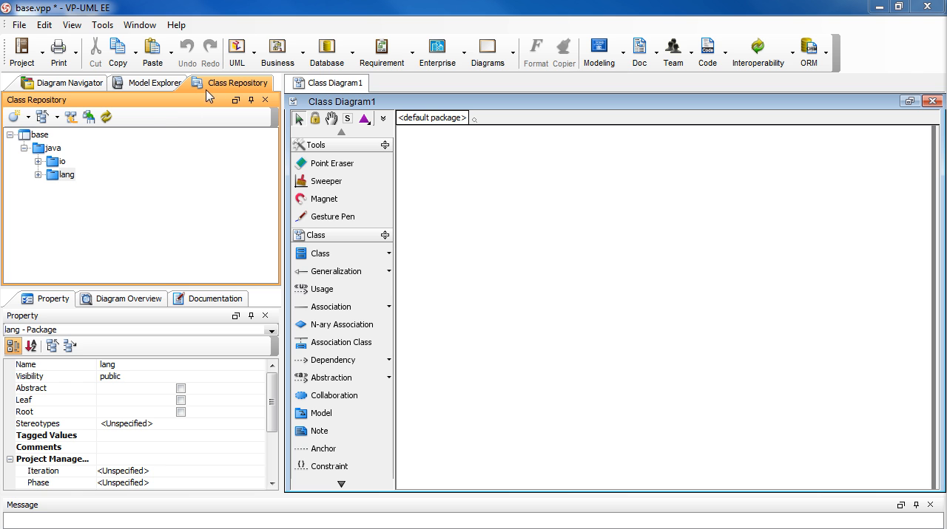
pyautogui.moveTo(133, 151)
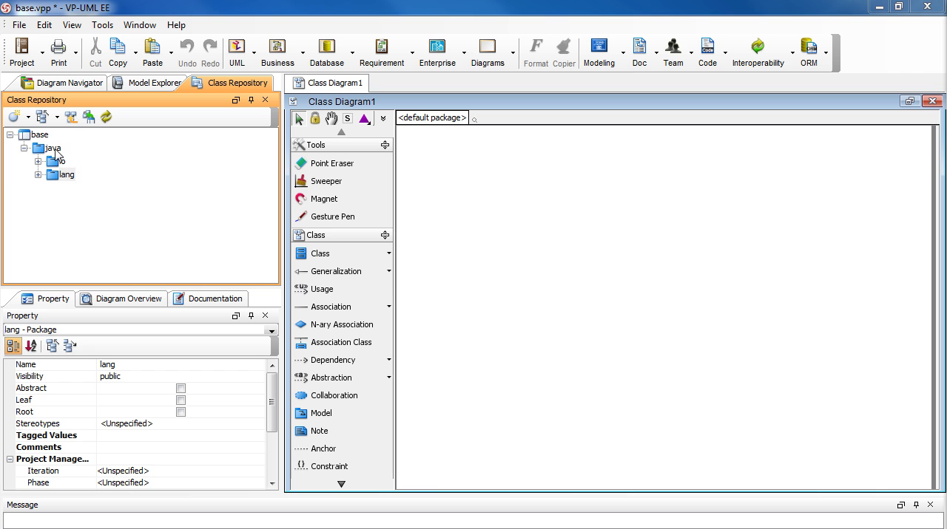
# Expand java > io in the Class Repository and select the File class
pyautogui.click(53, 148)
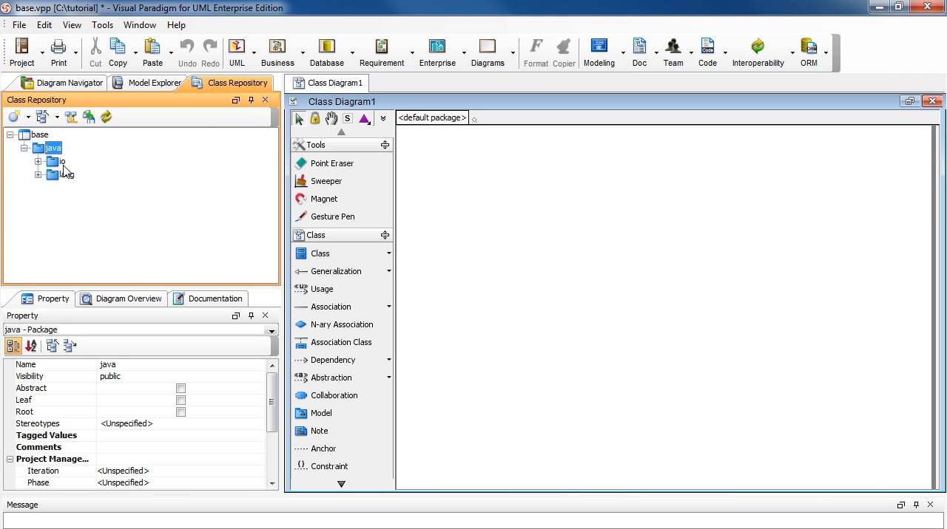
pyautogui.click(56, 161)
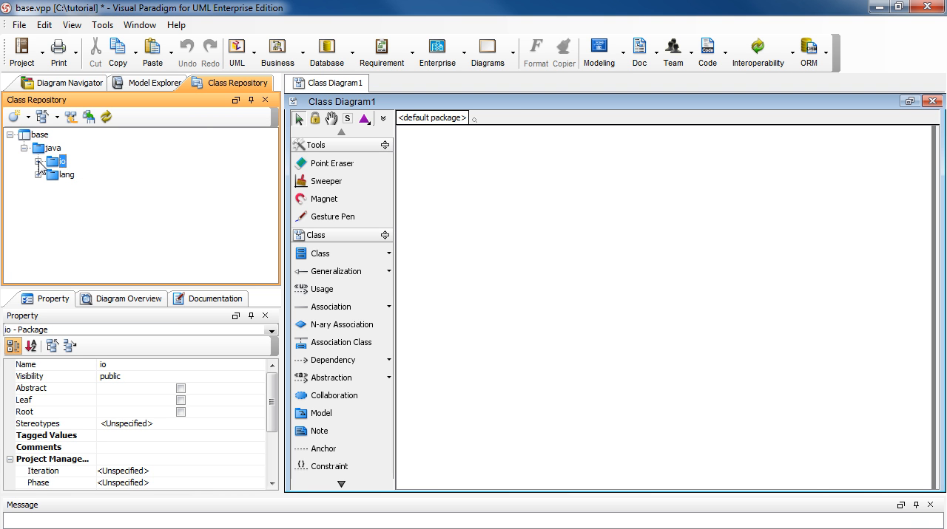
pyautogui.click(39, 162)
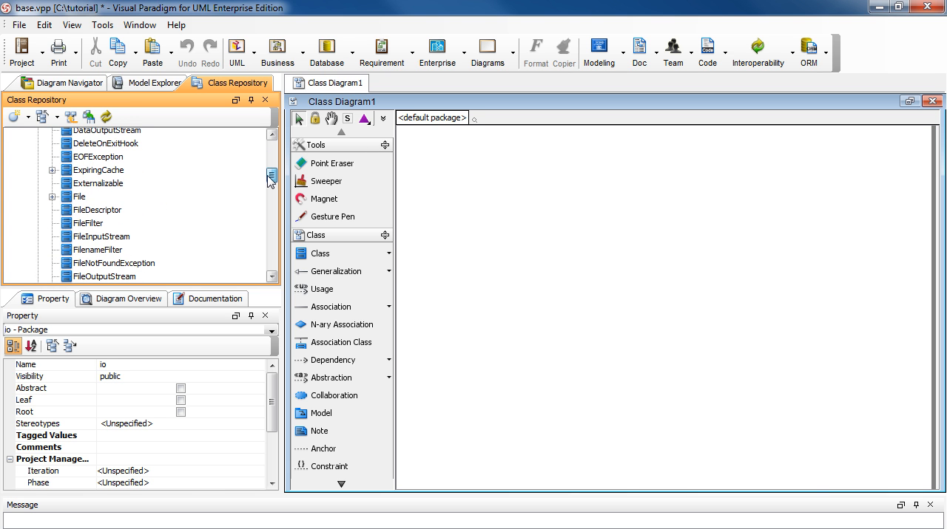
pyautogui.click(77, 197)
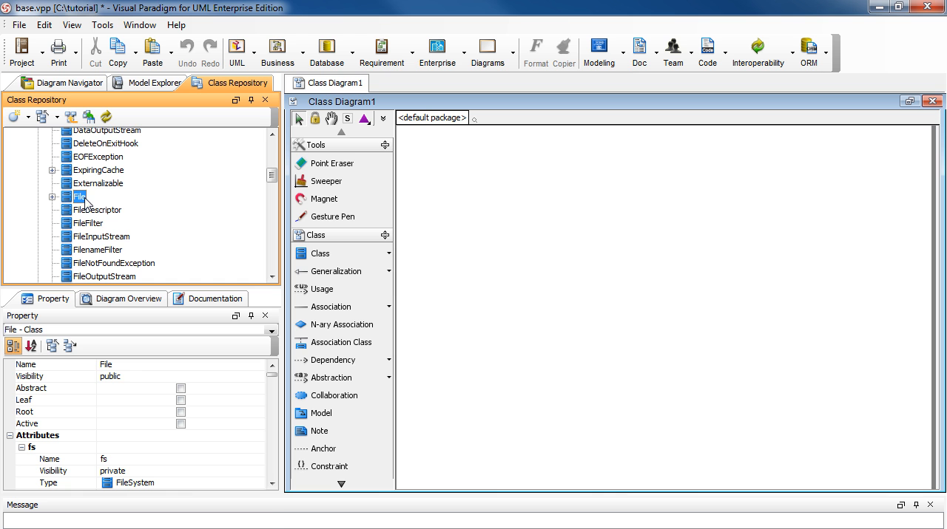
# Show the File class's context menu with its Form Diagram options
pyautogui.rightClick(77, 197)
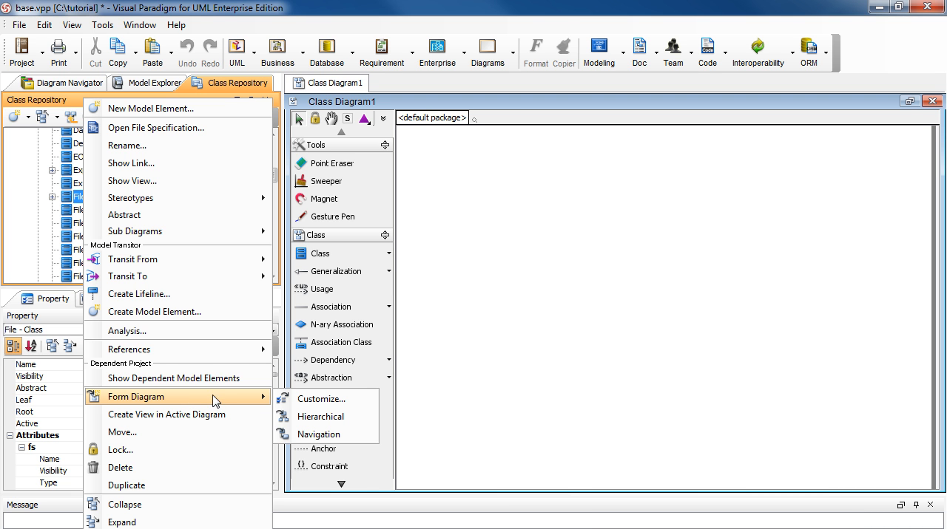
pyautogui.moveTo(266, 402)
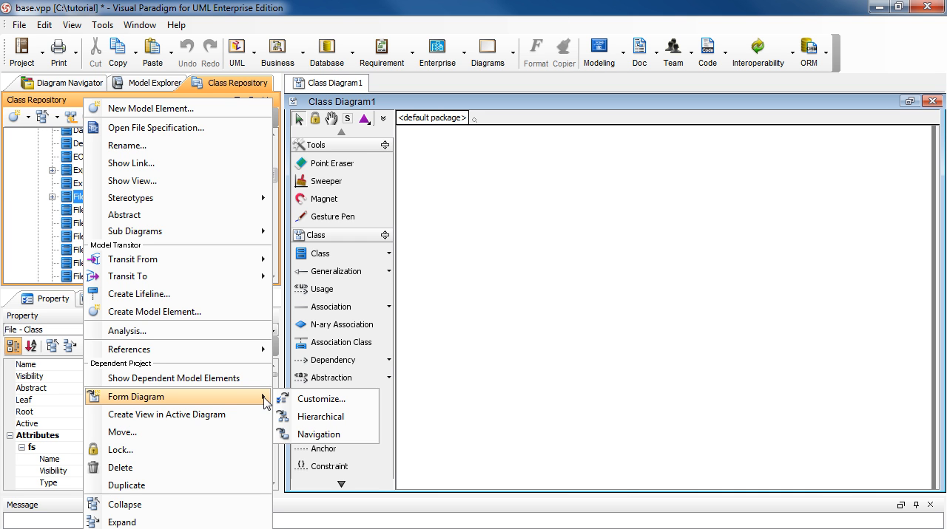
pyautogui.moveTo(319, 417)
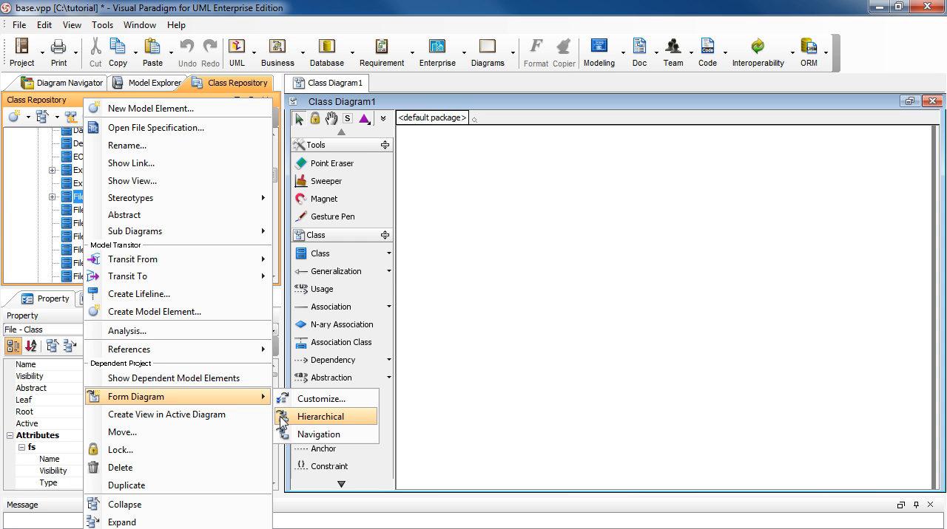
pyautogui.moveTo(318, 435)
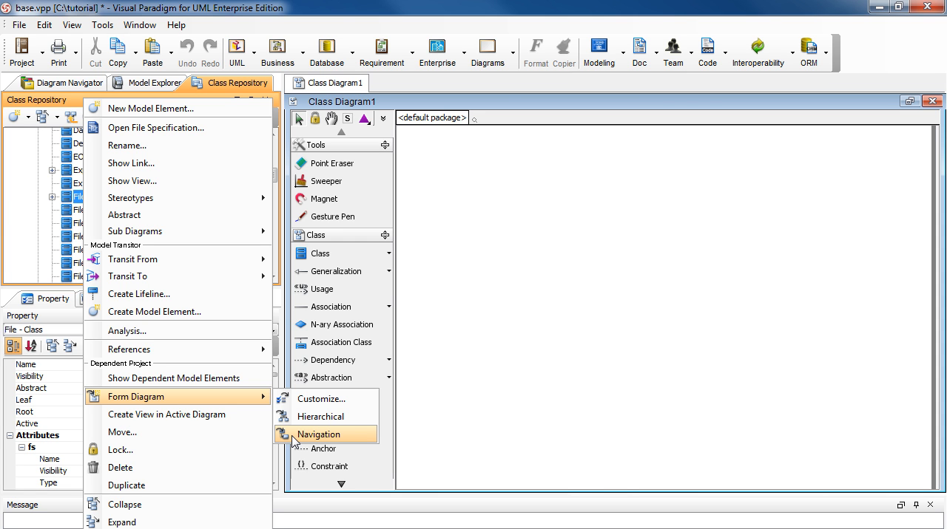
pyautogui.moveTo(322, 400)
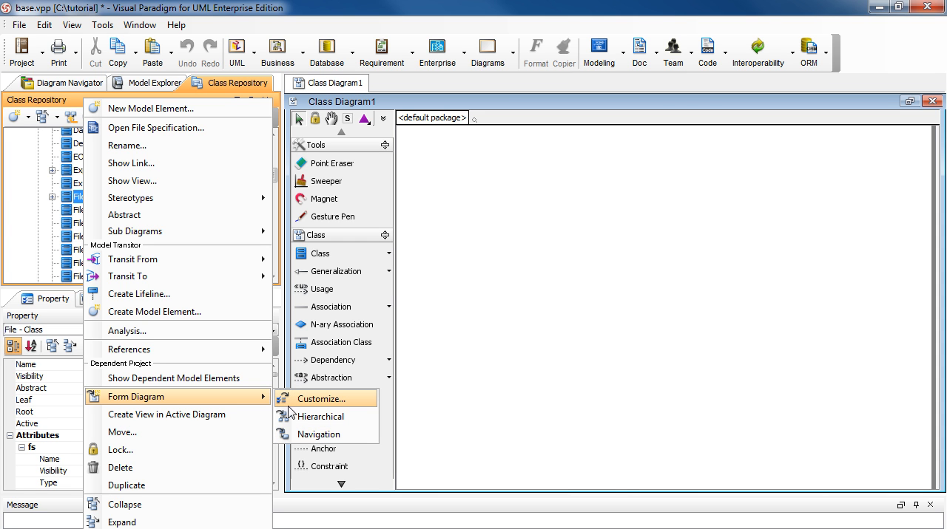
pyautogui.moveTo(293, 411)
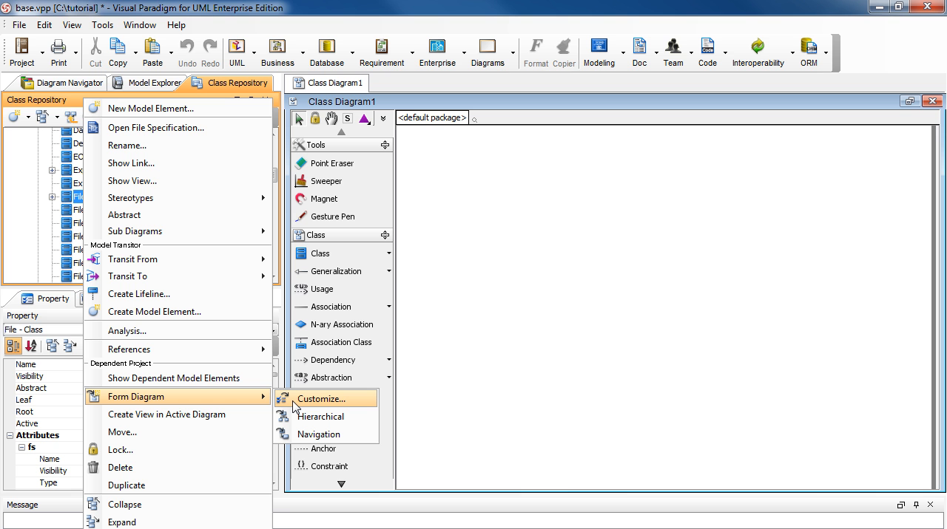
pyautogui.moveTo(353, 405)
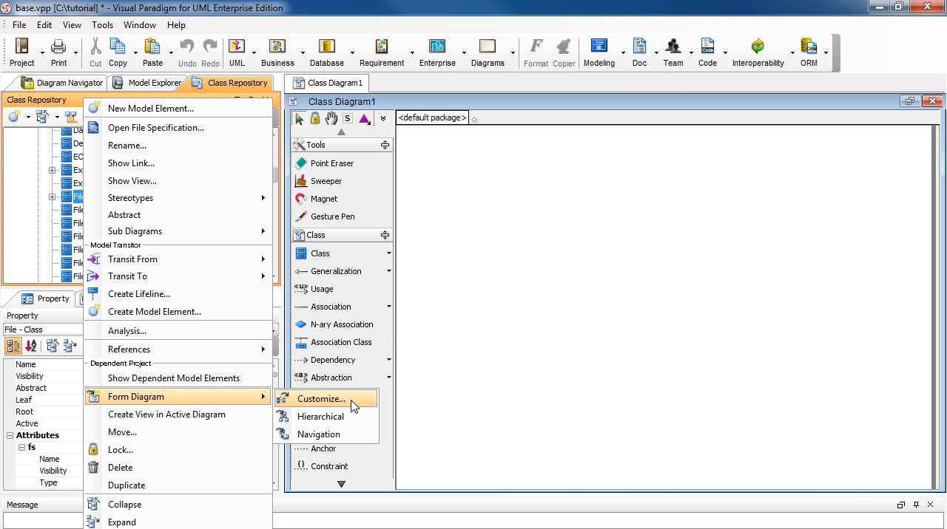
# Choose Form Diagram > Customize and review the relationship options (Generalization, Association, Realization, Dependency, Containment)
pyautogui.click(319, 399)
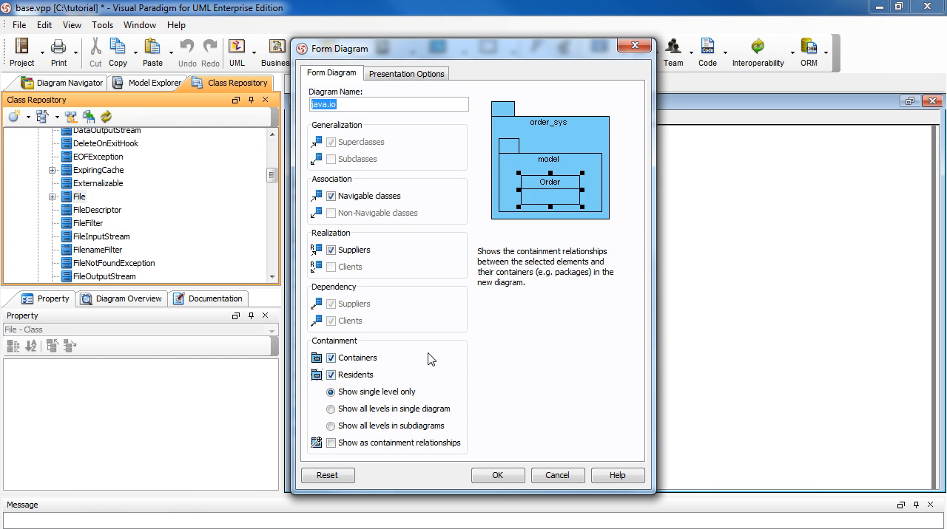
pyautogui.moveTo(438, 334)
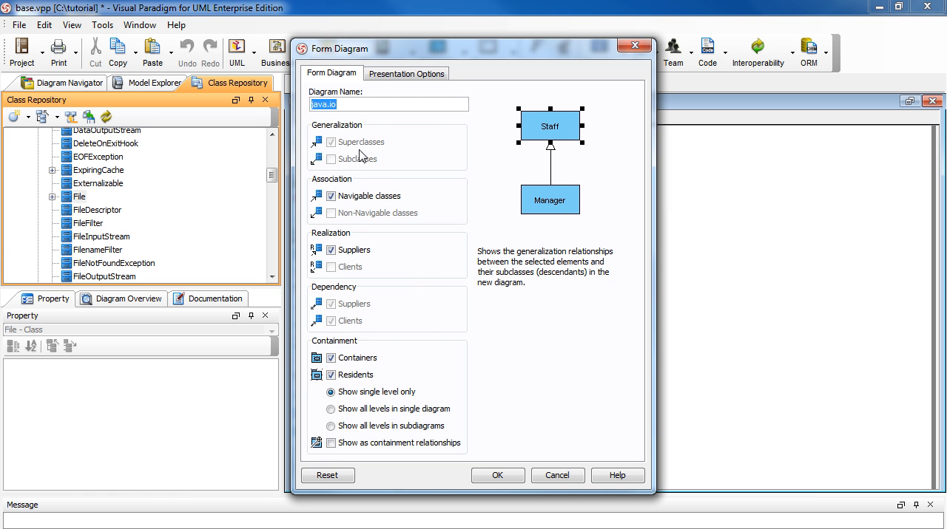
pyautogui.click(332, 142)
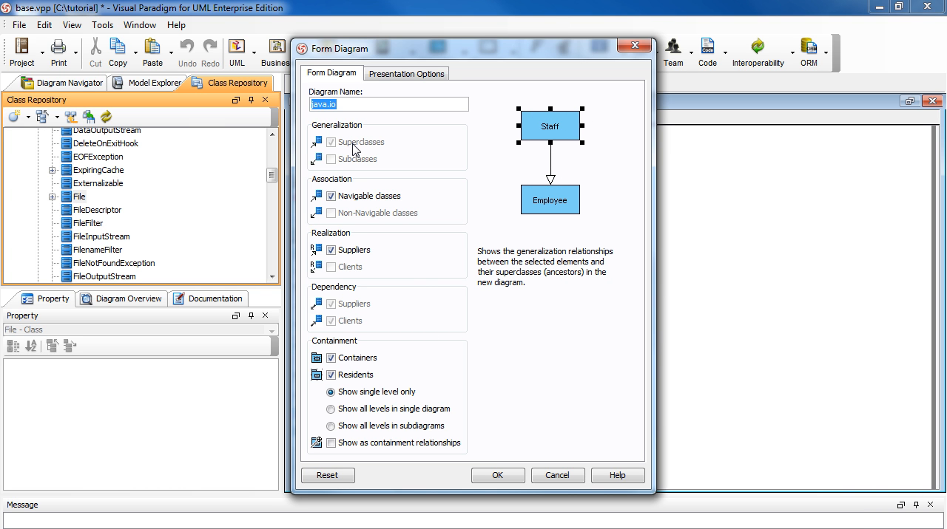
pyautogui.click(320, 195)
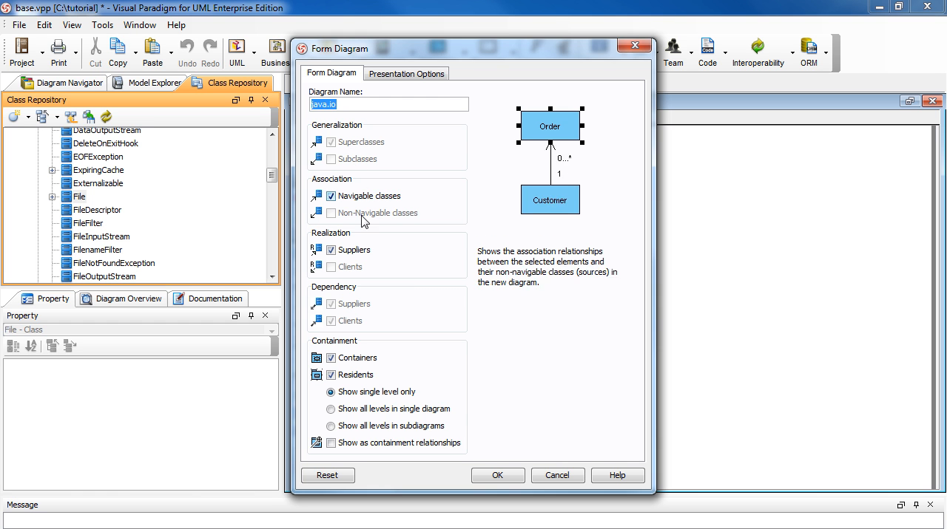
pyautogui.click(320, 249)
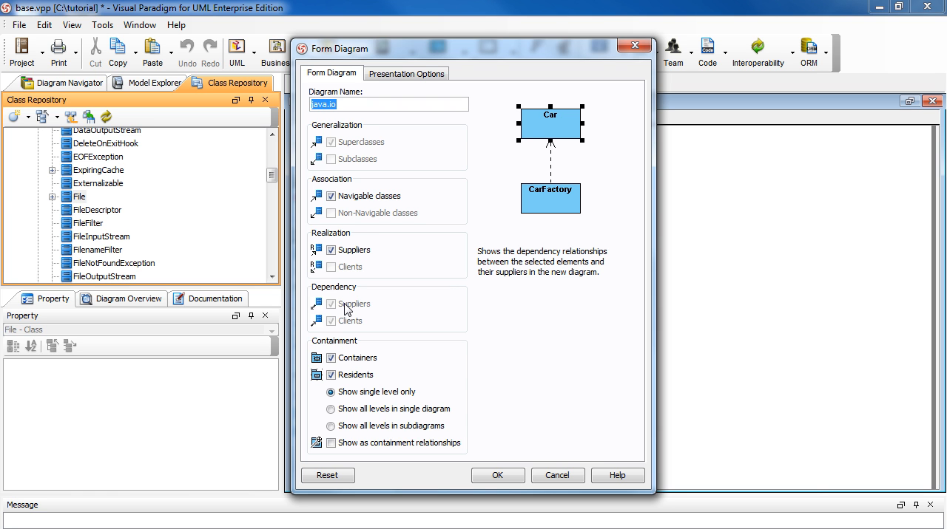
pyautogui.moveTo(363, 320)
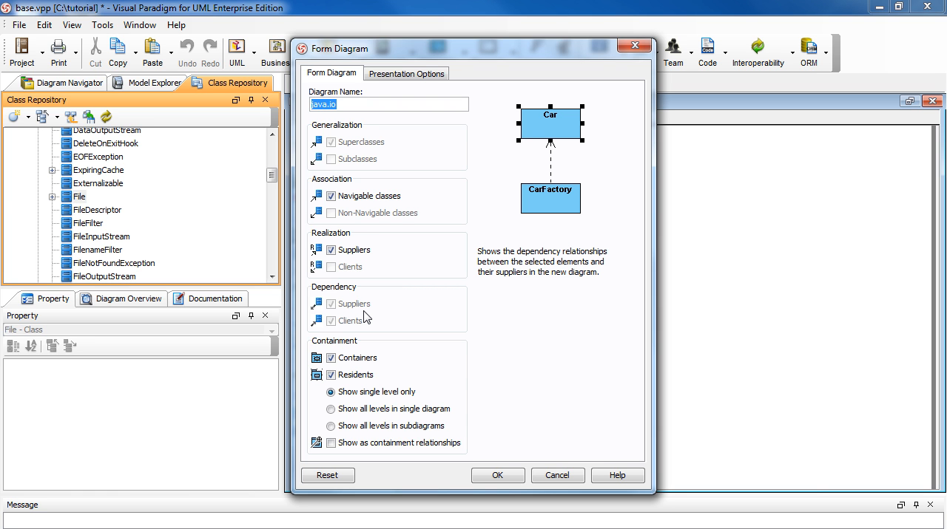
pyautogui.click(331, 320)
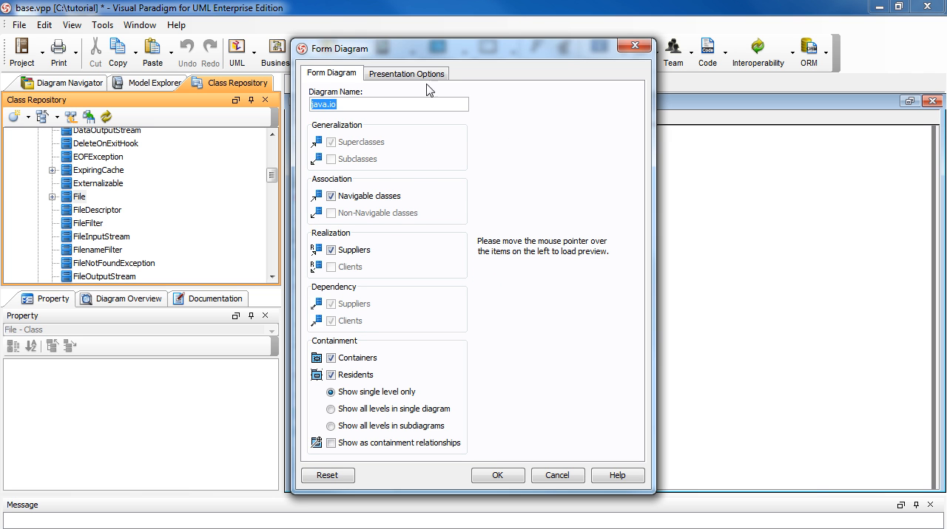
# Enable Show operation signatures under Presentation Options and generate the java.io diagram
pyautogui.click(405, 74)
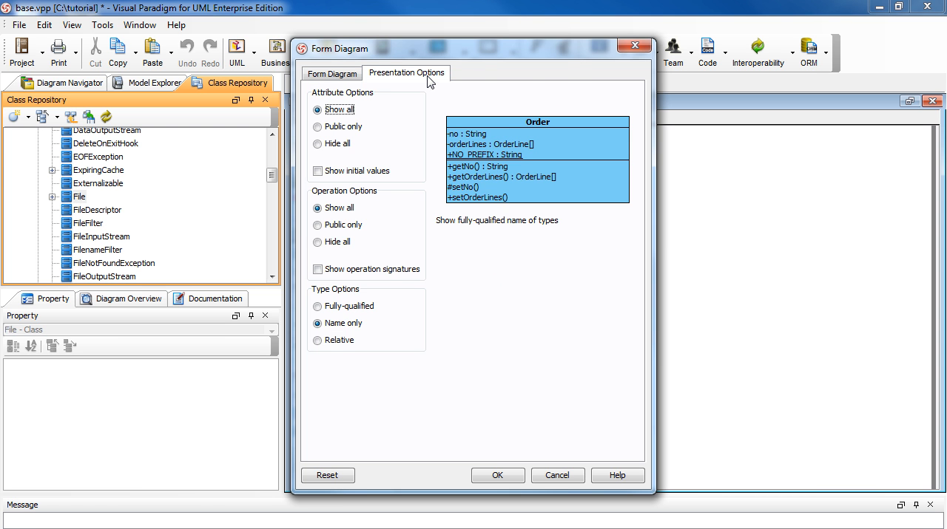
pyautogui.moveTo(318, 269)
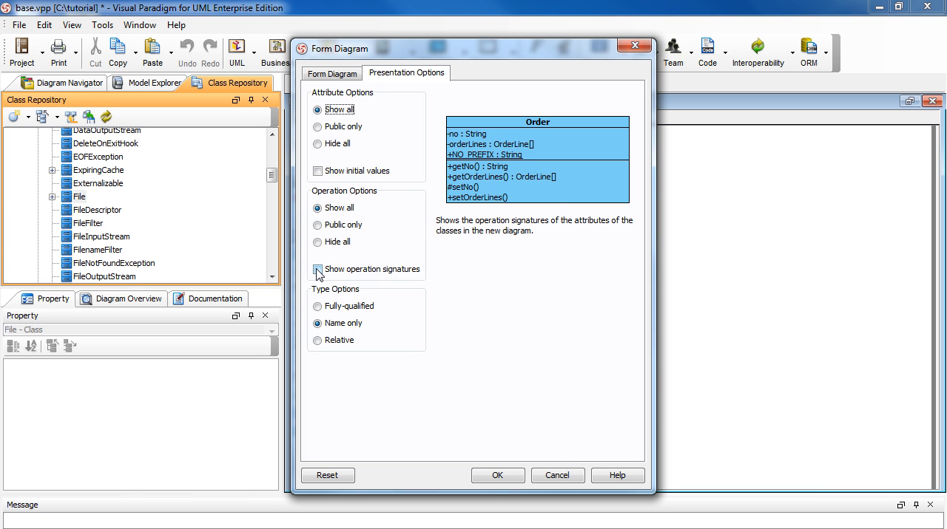
pyautogui.click(318, 269)
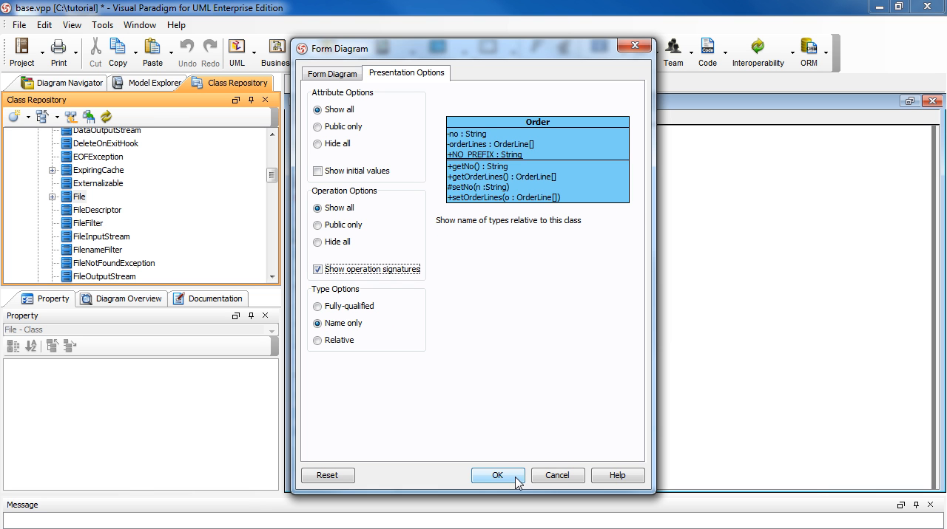
pyautogui.click(497, 476)
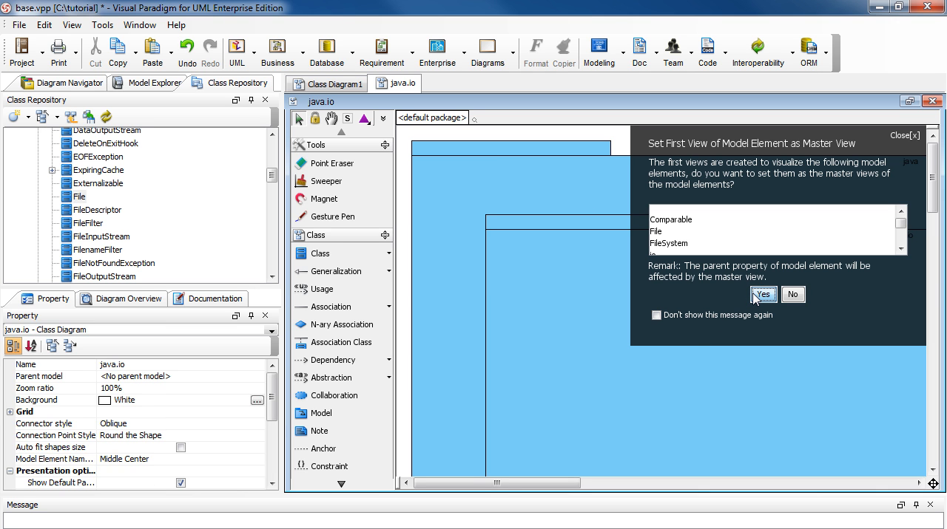
# Accept the first views as master views and scroll the java.io diagram to the FileSystem class
pyautogui.click(763, 294)
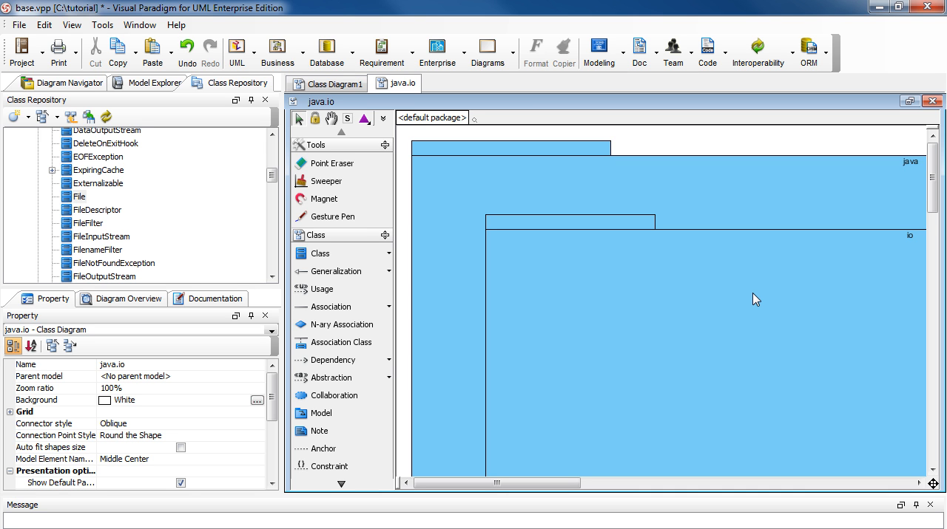
pyautogui.click(755, 222)
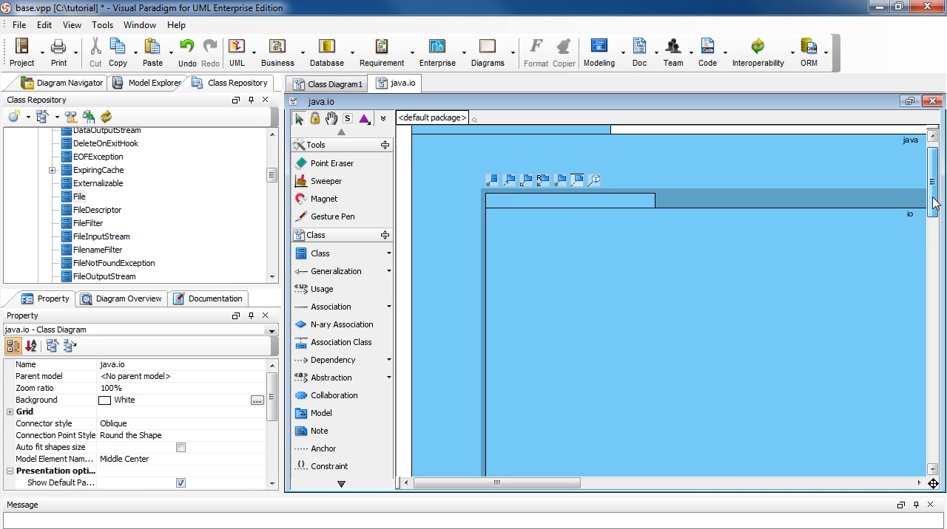
pyautogui.scroll(-3)
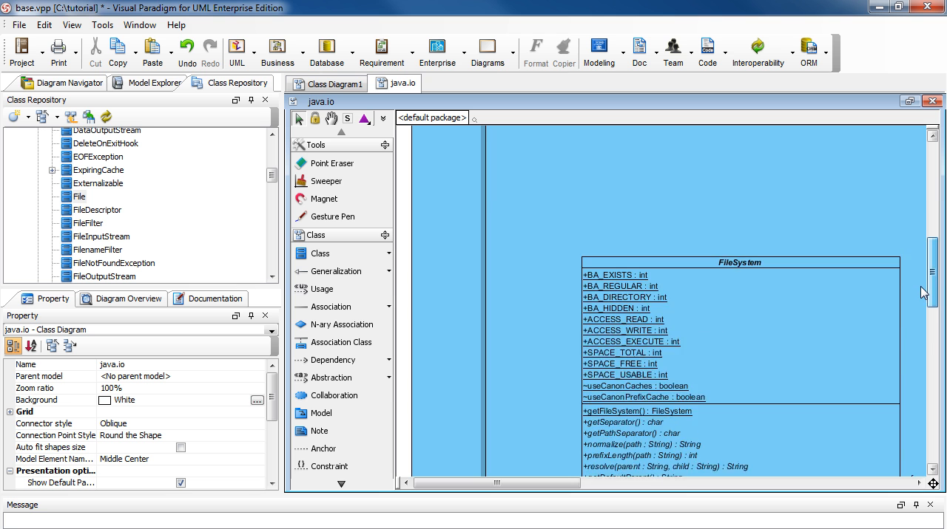